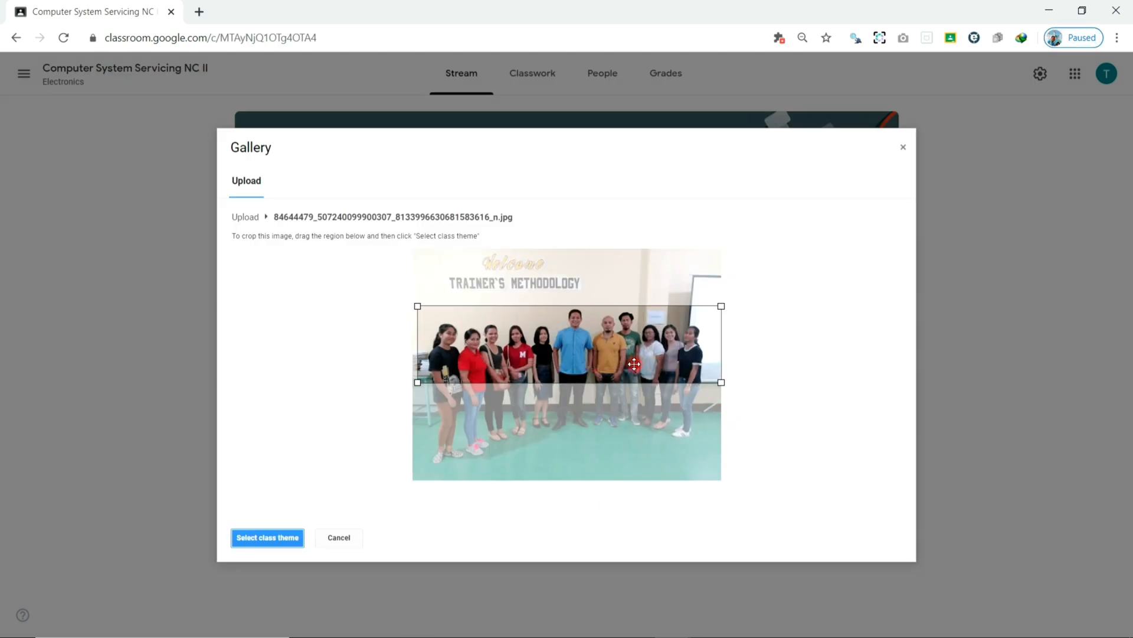
Step: Apply the cropped photo as class theme, create Computer System Servicing NC II, and reach its archive prompt
{"action": "left_click", "coordinate": [267, 537]}
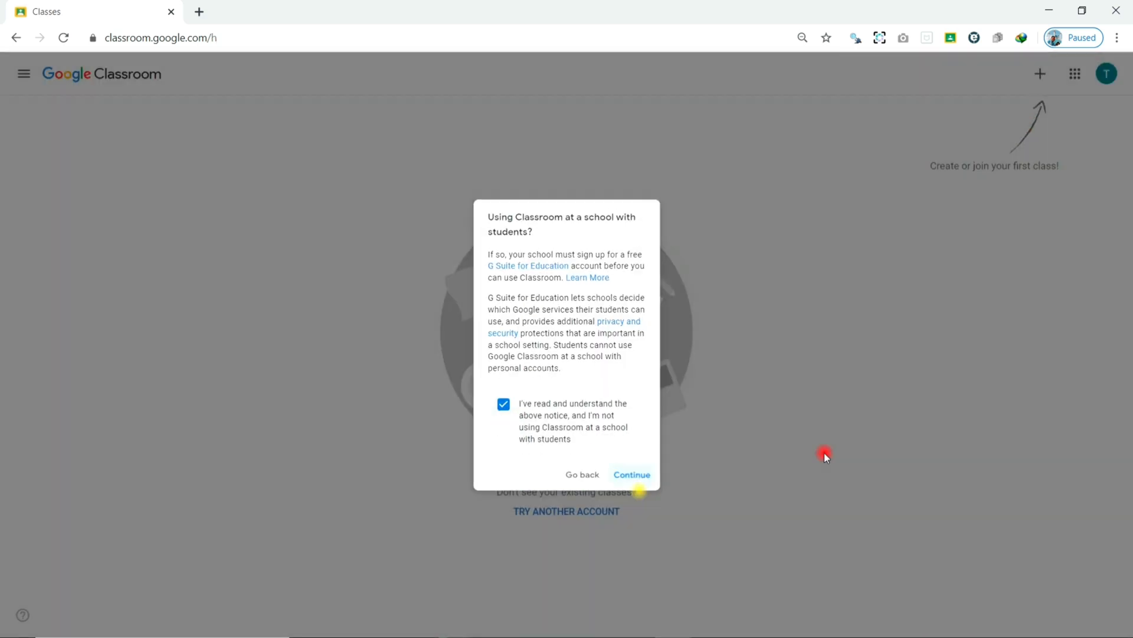
{"action": "left_click", "coordinate": [631, 475]}
{"action": "type", "text": "Computer System Servicing NC II"}
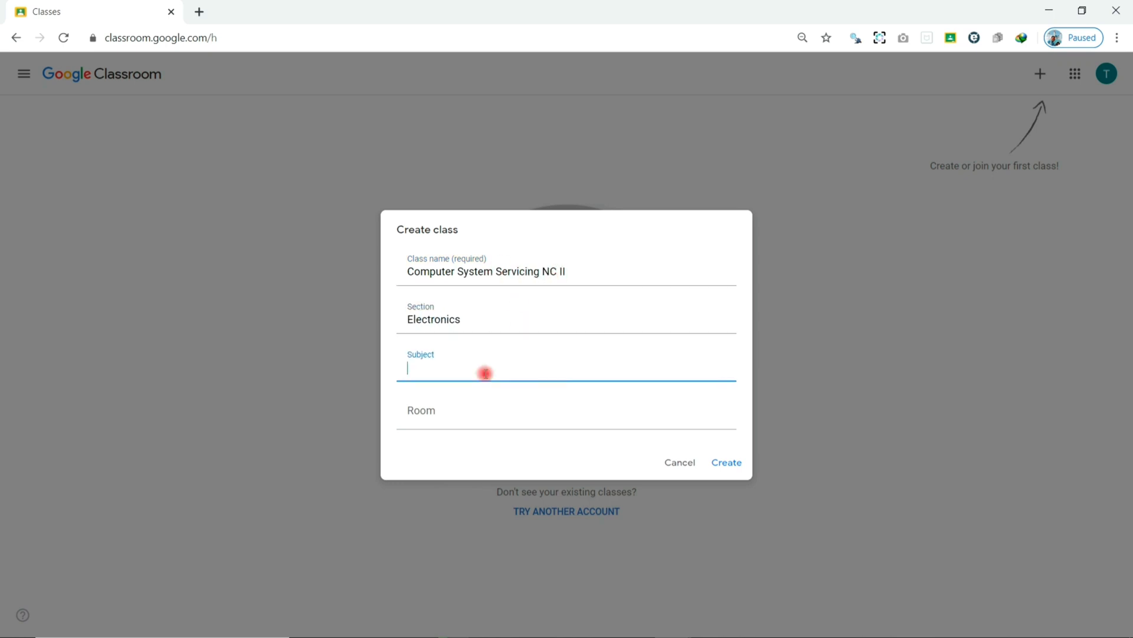
{"action": "left_click", "coordinate": [727, 463]}
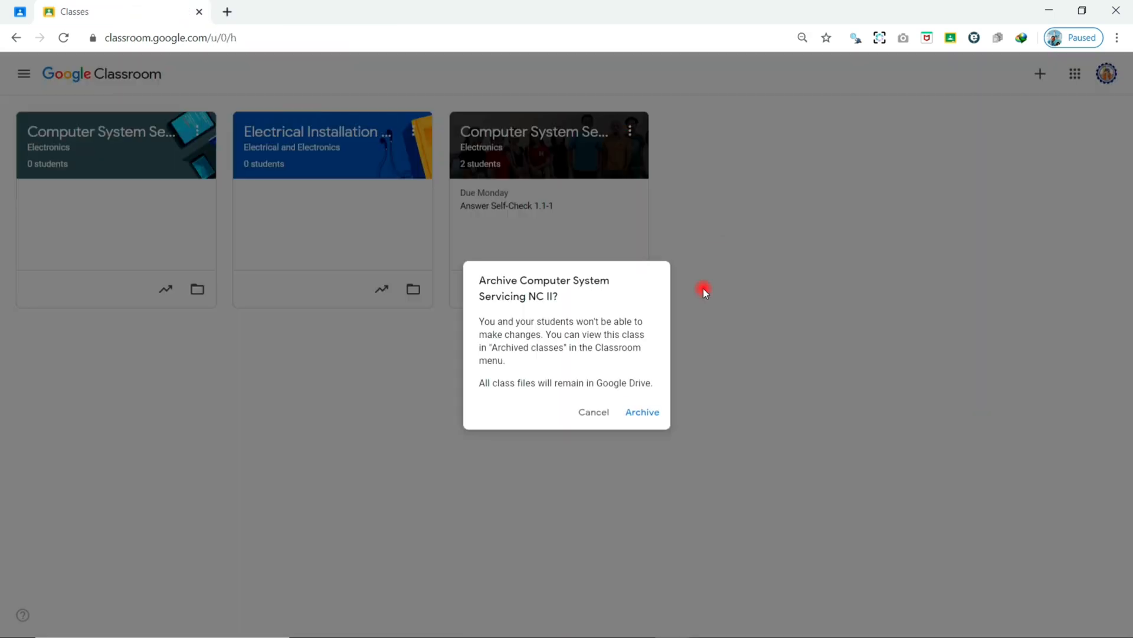
{"action": "left_click", "coordinate": [643, 412]}
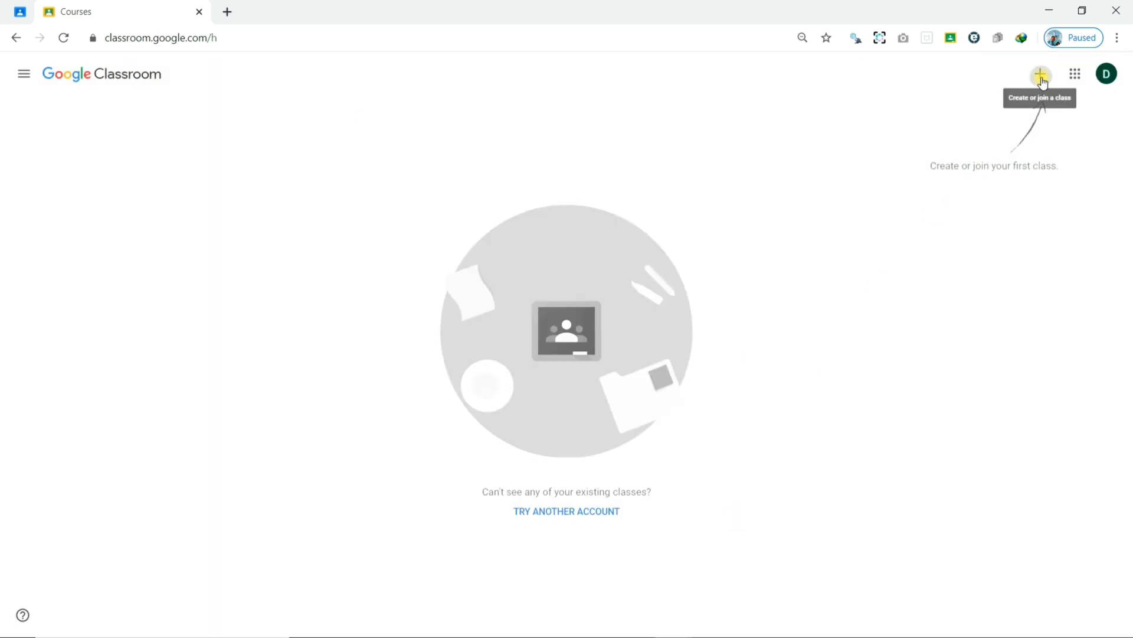
Step: Join the class by code and view Task 1.1-2 Create a Presentation with the file attached
{"action": "left_click", "coordinate": [1040, 73]}
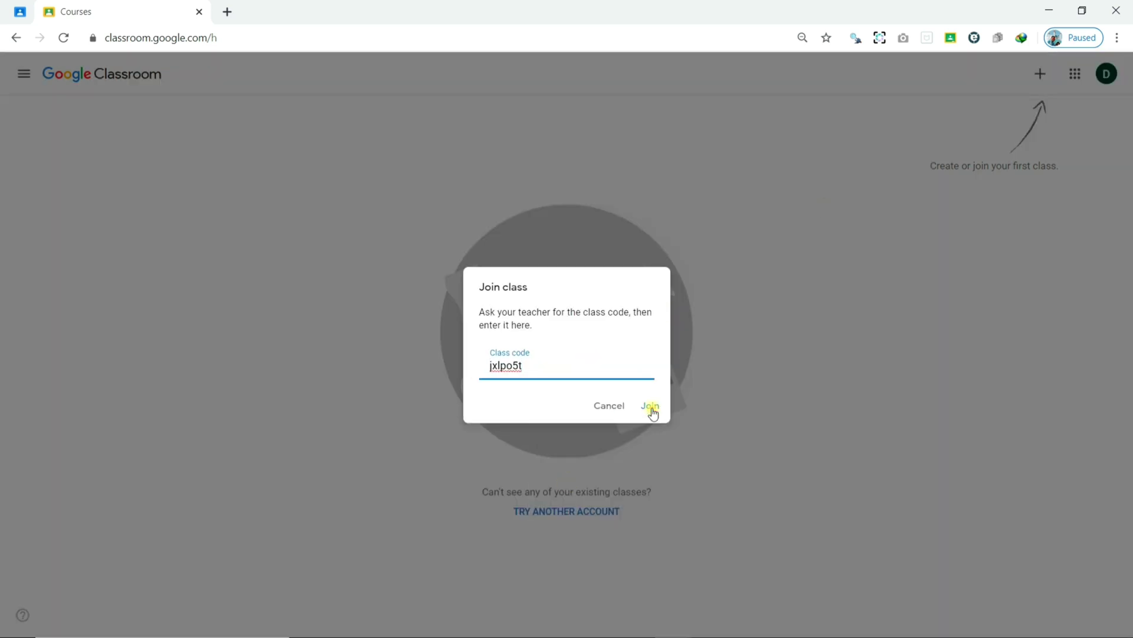
{"action": "left_click", "coordinate": [649, 406]}
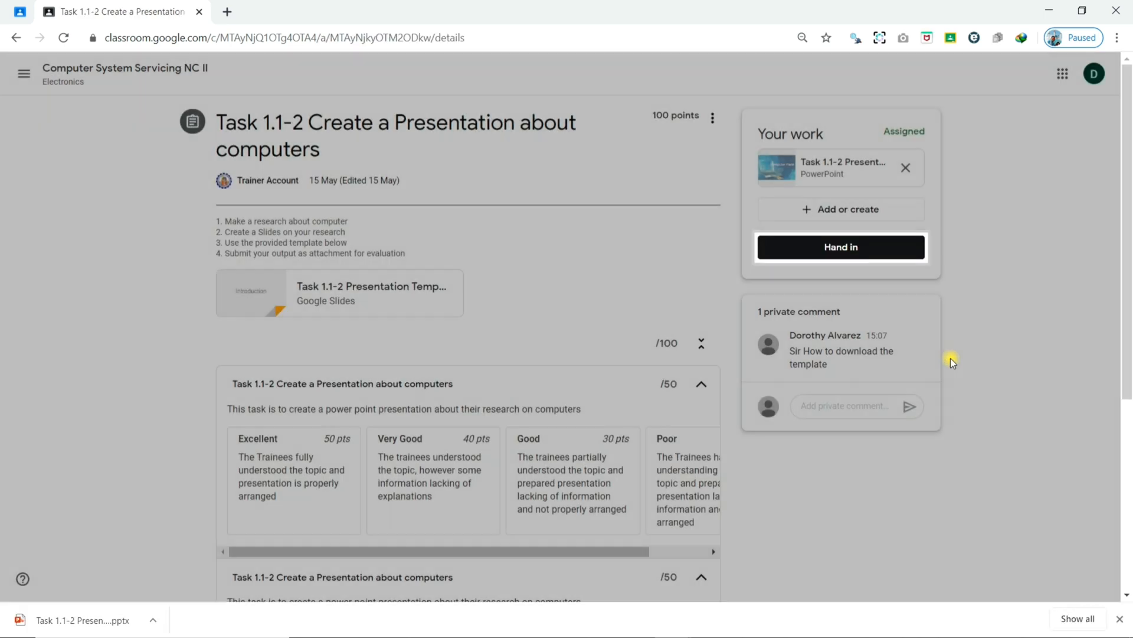